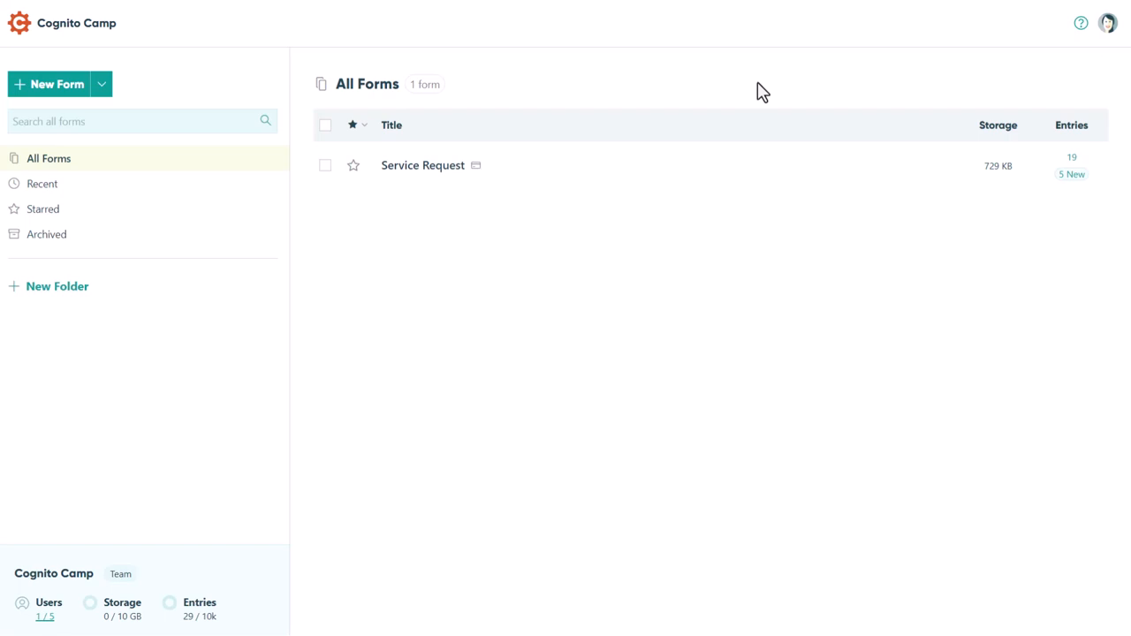
mouse_move(749, 106)
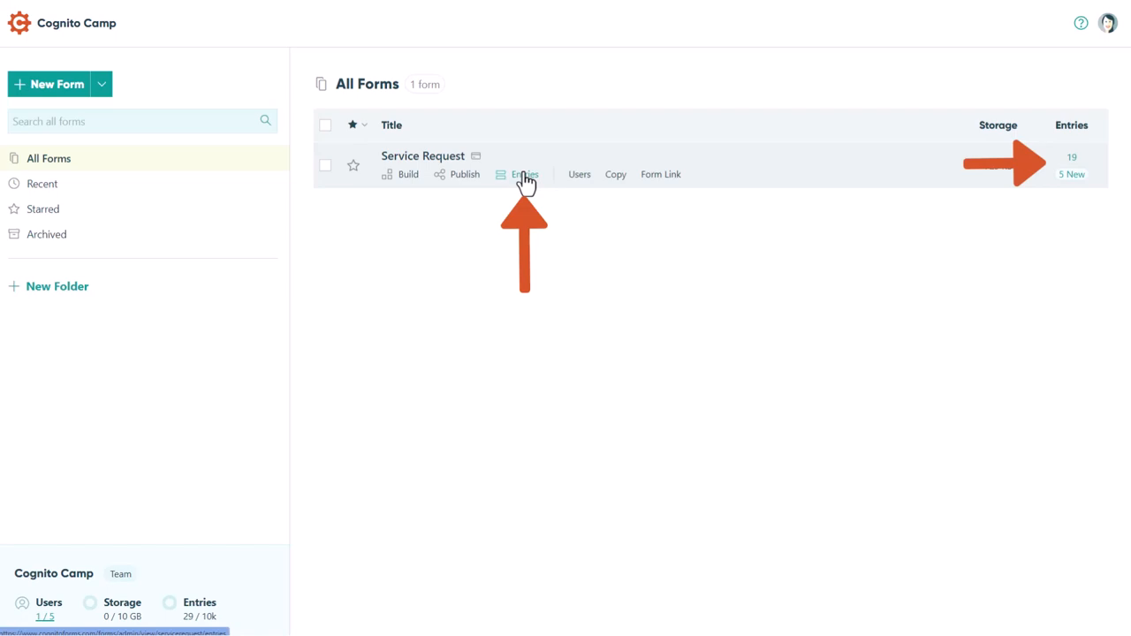
Step: Show the submitted entries for the Service Request form
left_click(525, 175)
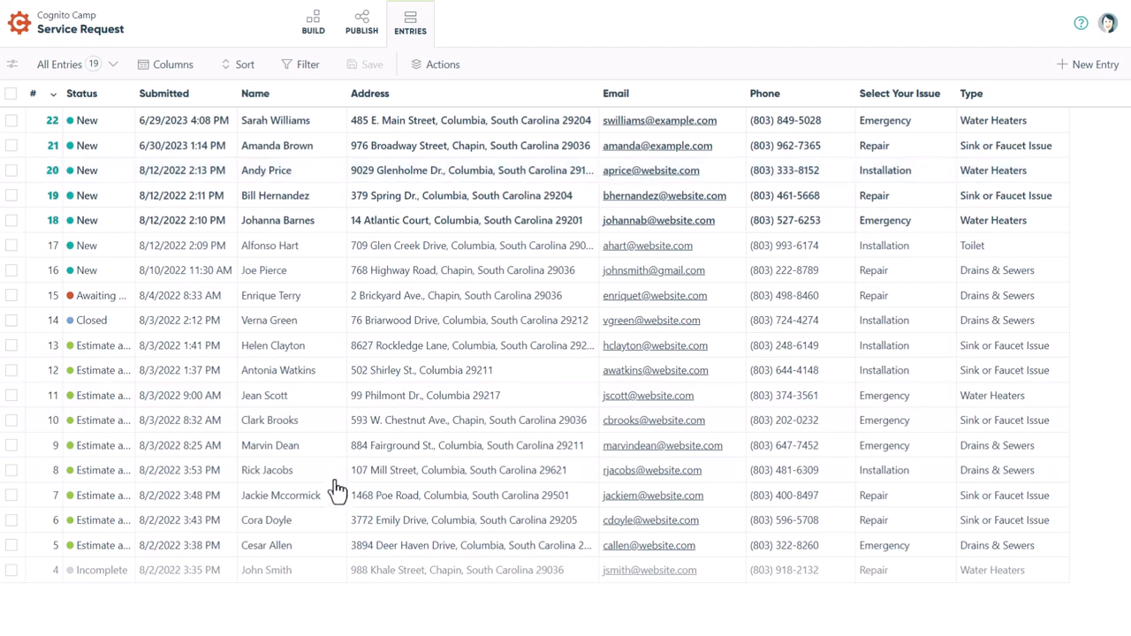
left_click(265, 544)
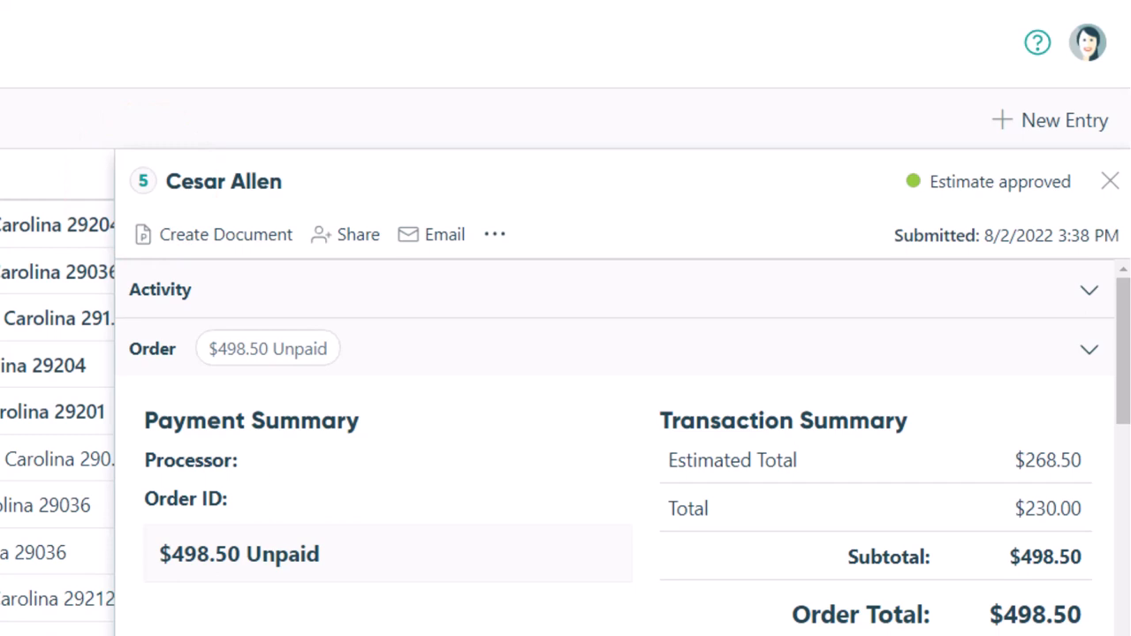
left_click(999, 181)
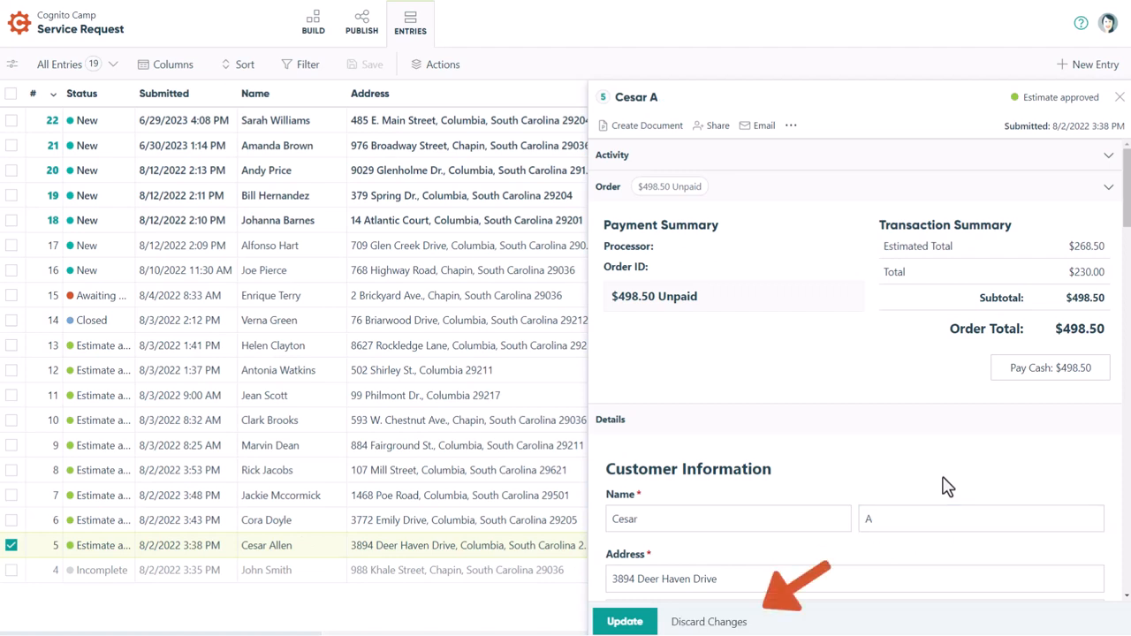
left_click(707, 622)
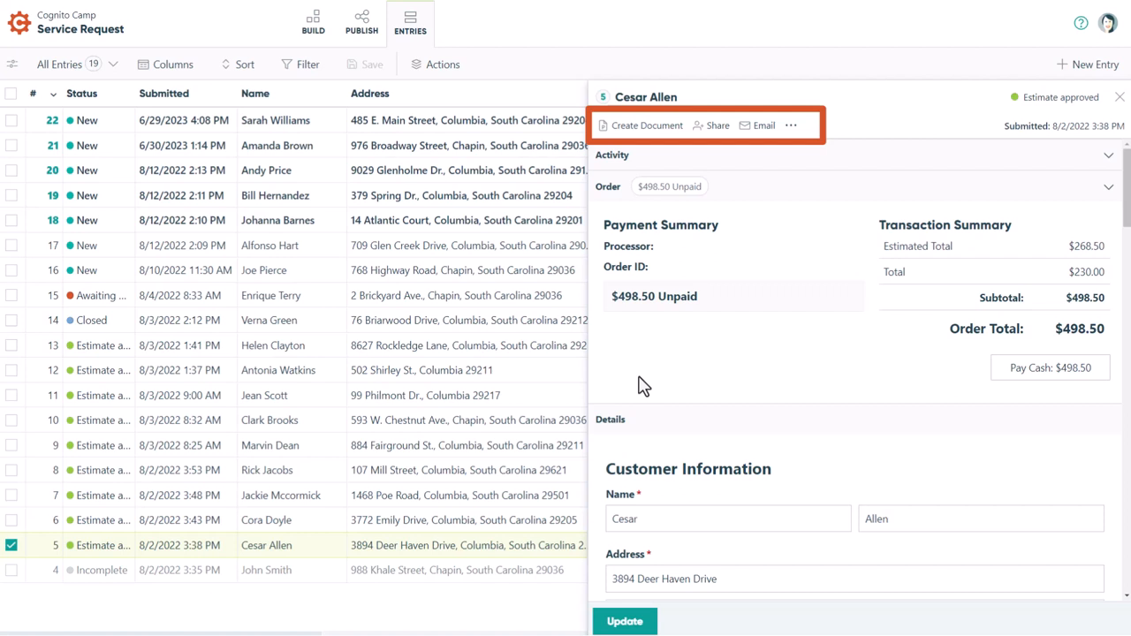
mouse_move(791, 180)
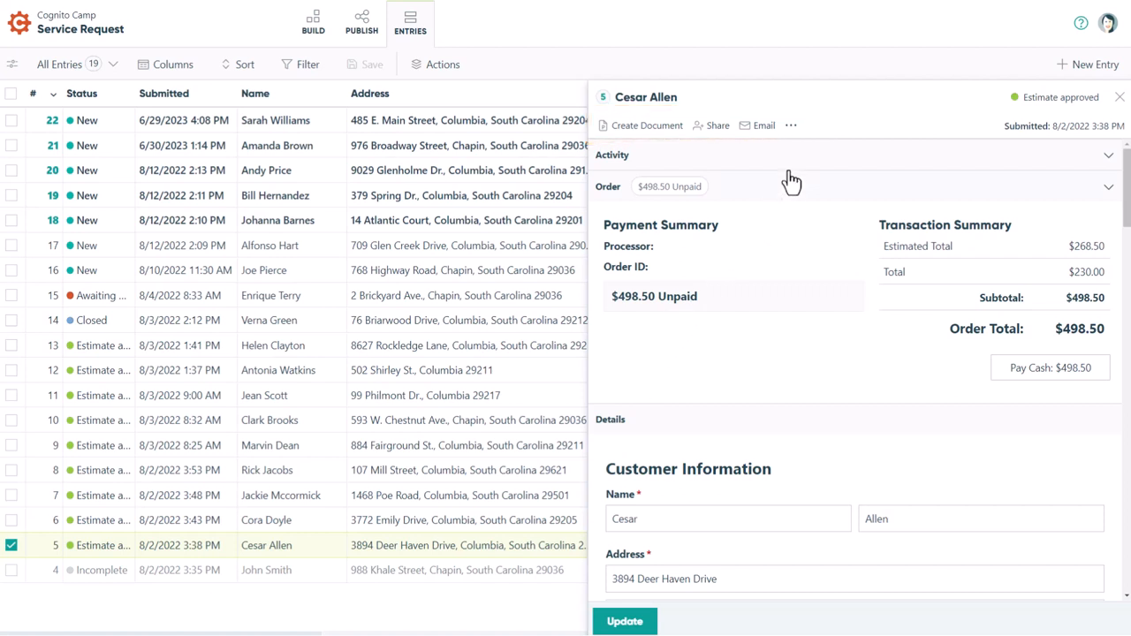
left_click(791, 123)
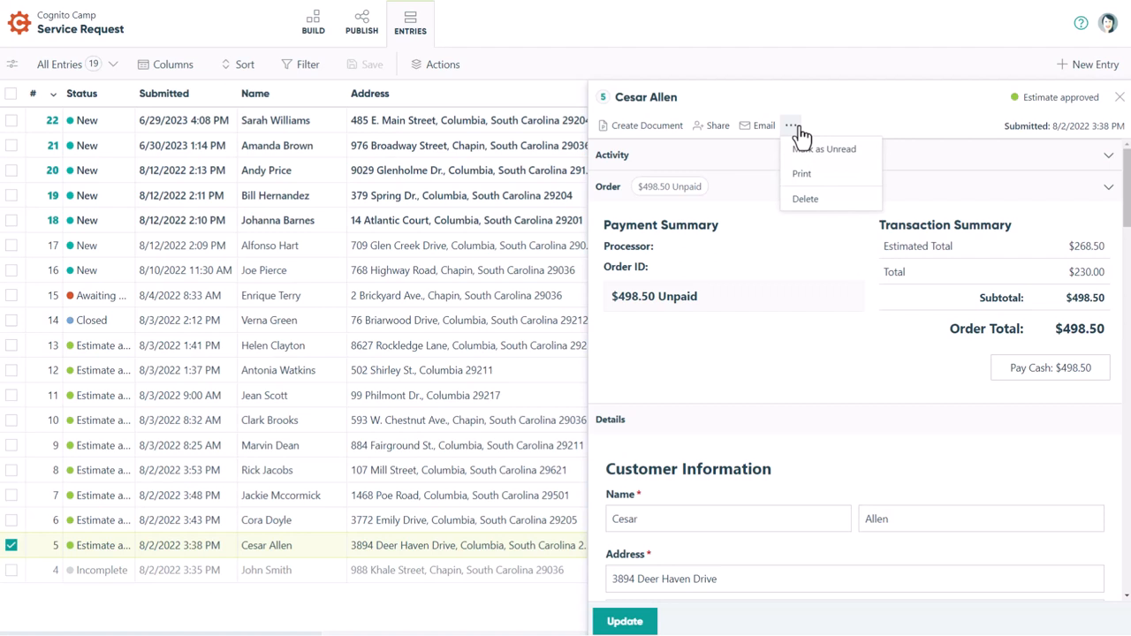
left_click(792, 126)
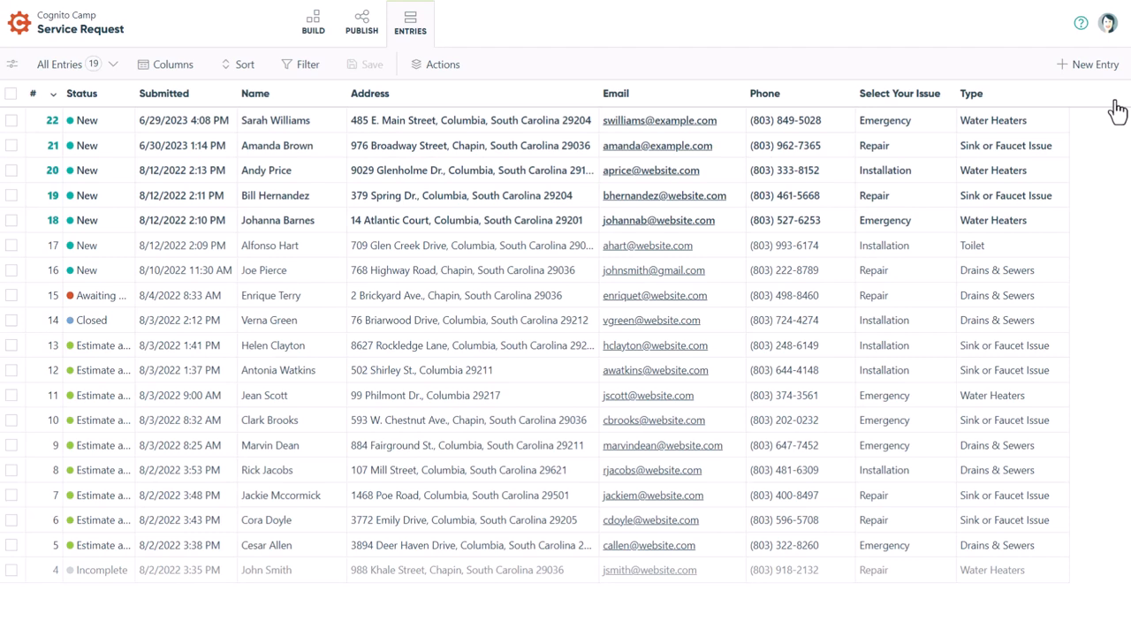
mouse_move(1092, 64)
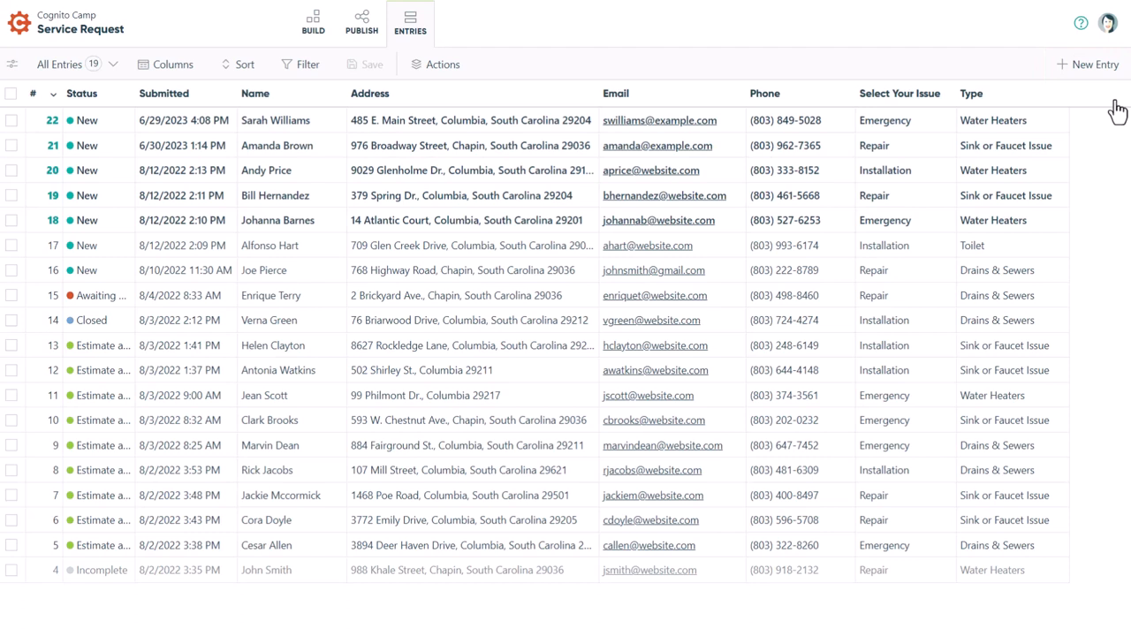
left_click(166, 64)
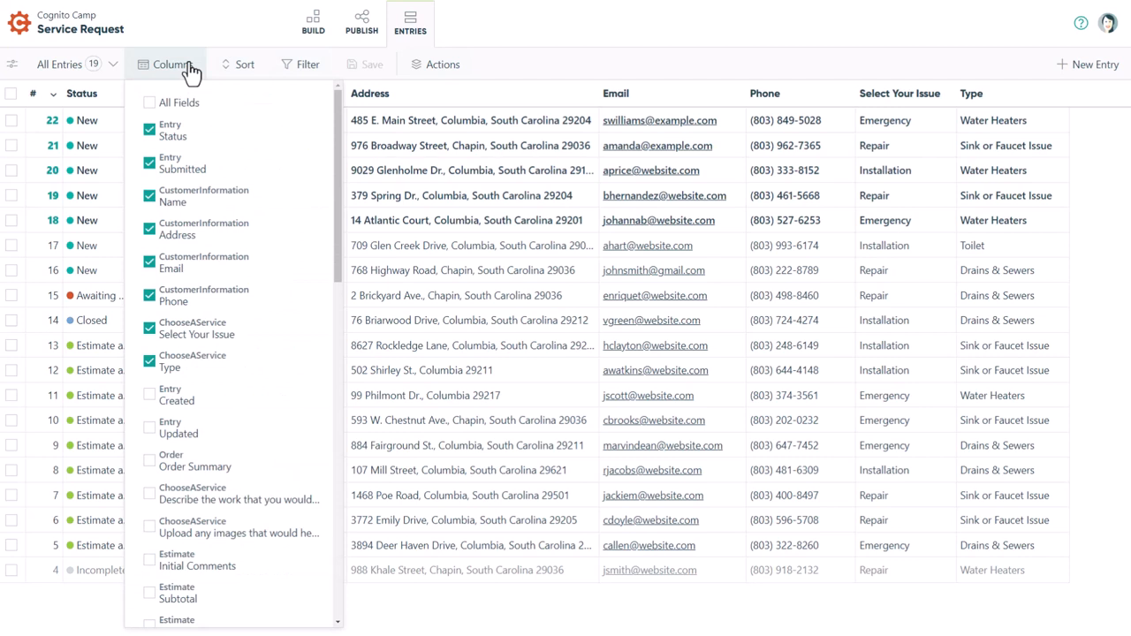
left_click(149, 360)
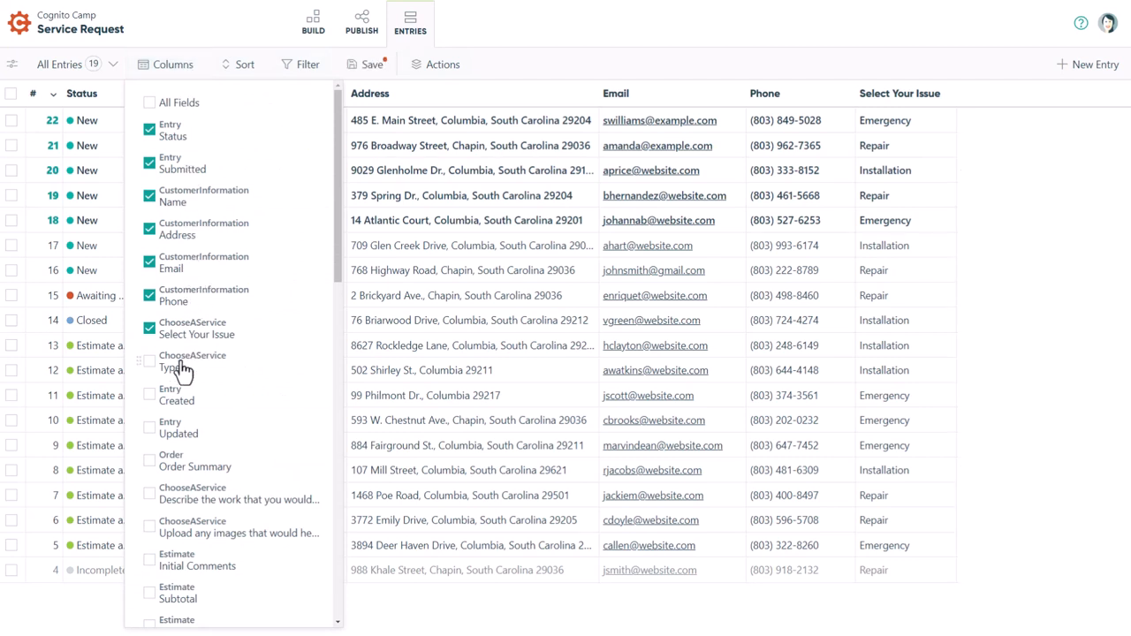
left_click(149, 360)
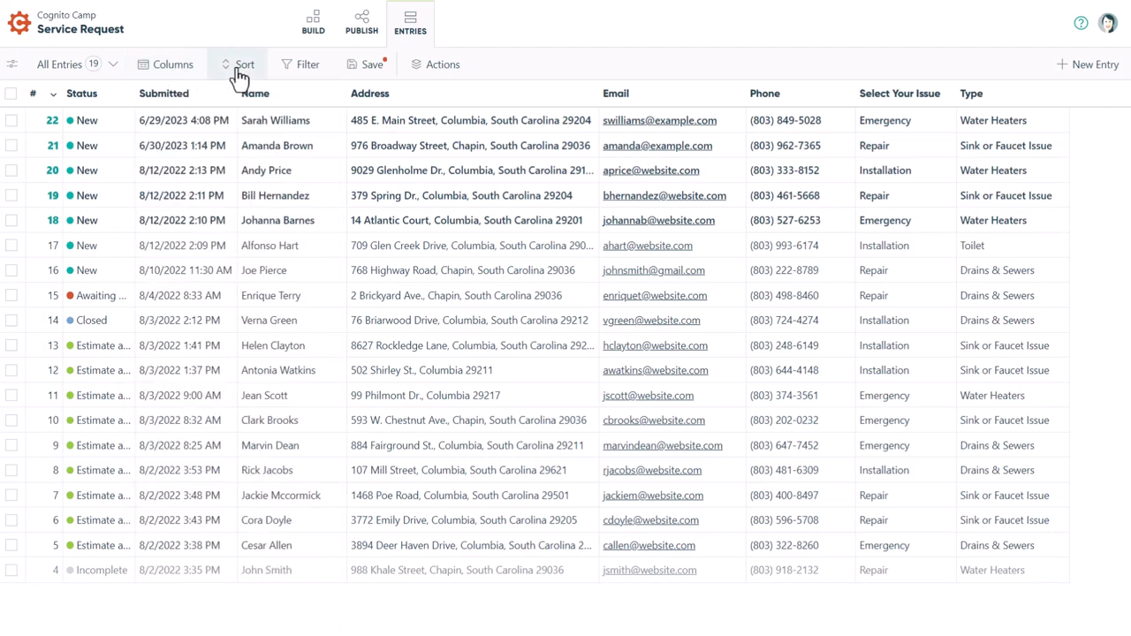
left_click(236, 64)
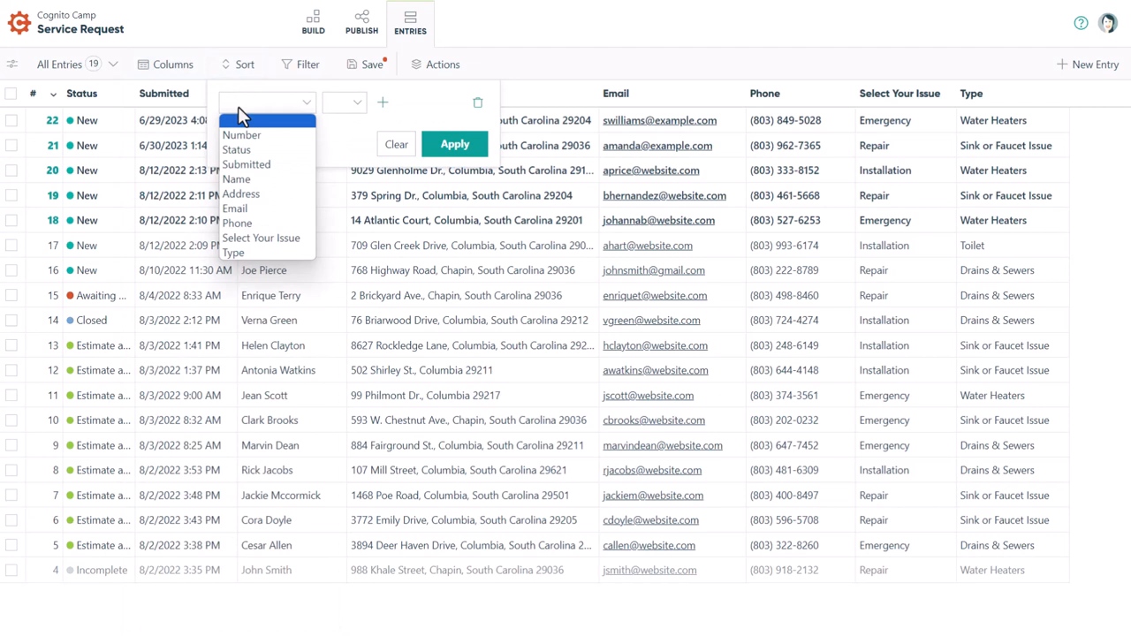
mouse_move(290, 77)
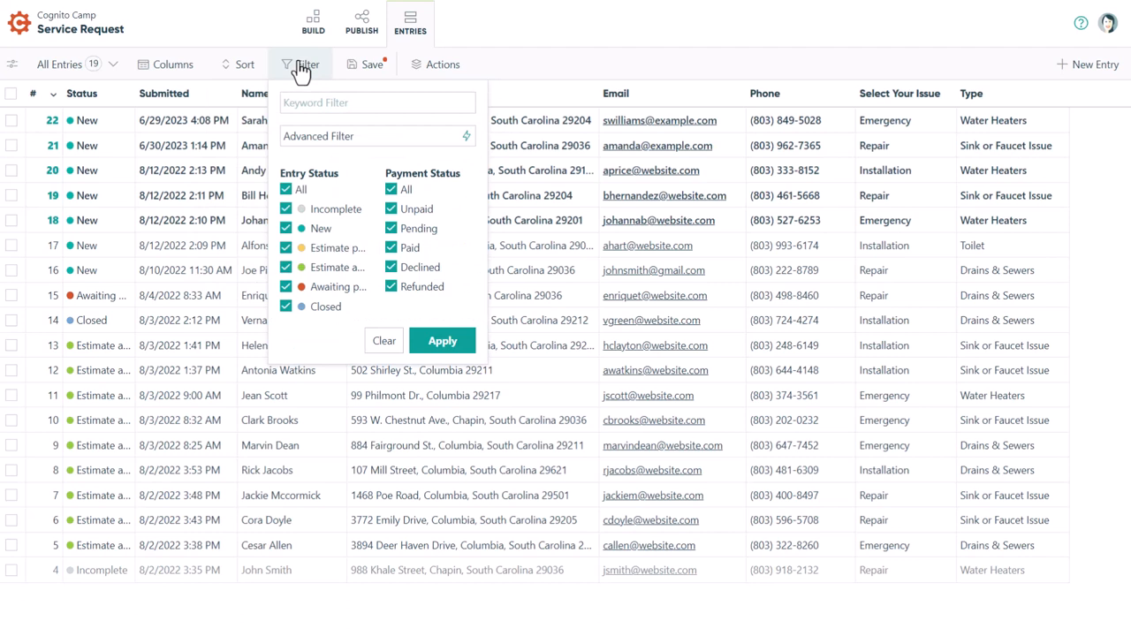
left_click(300, 63)
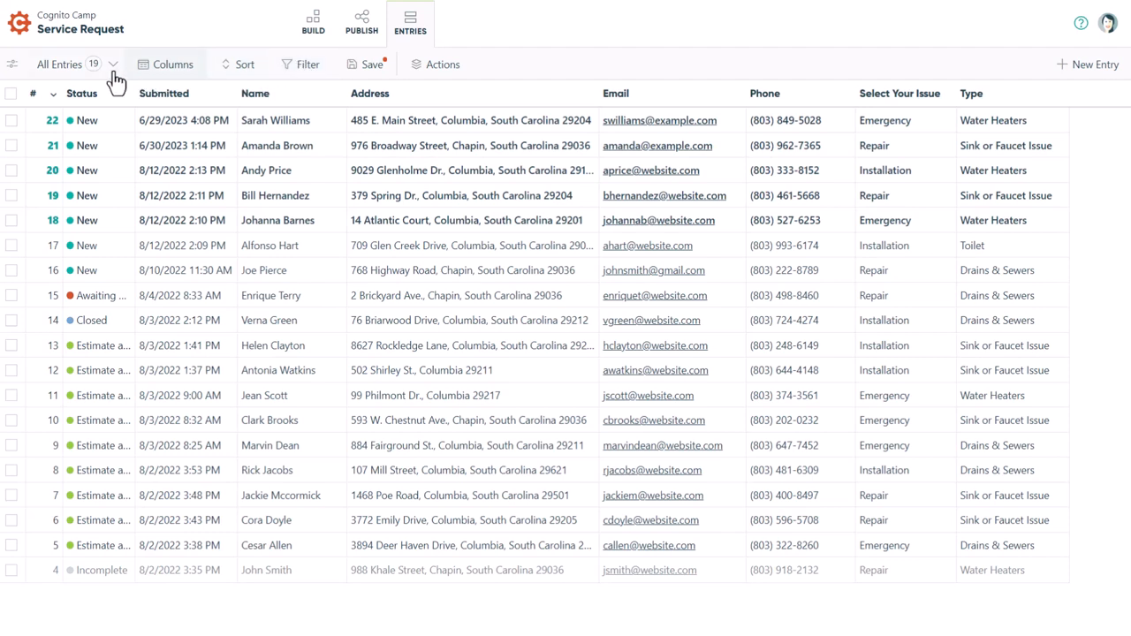
Step: Start a new saved view named 'New Entries'
left_click(60, 63)
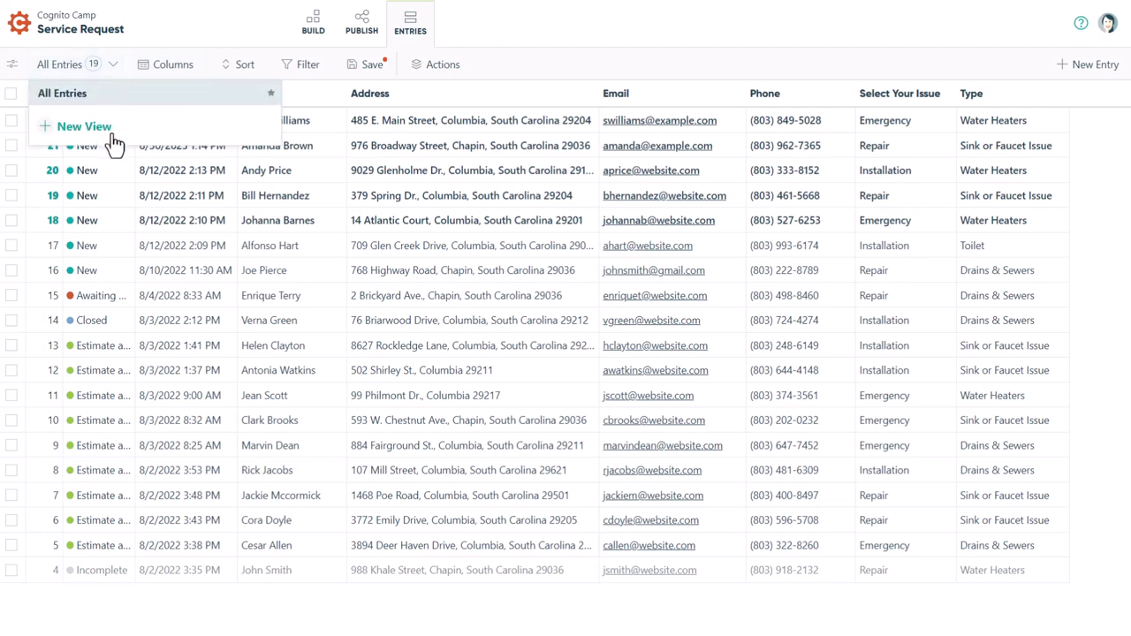
left_click(85, 126)
type("New")
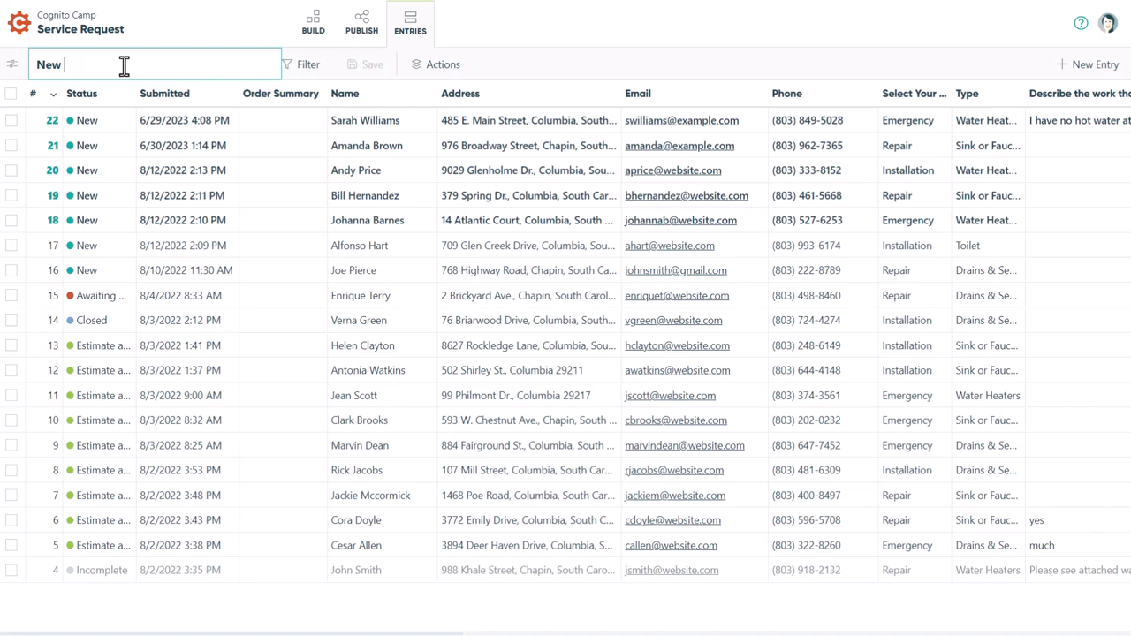
type("Entries")
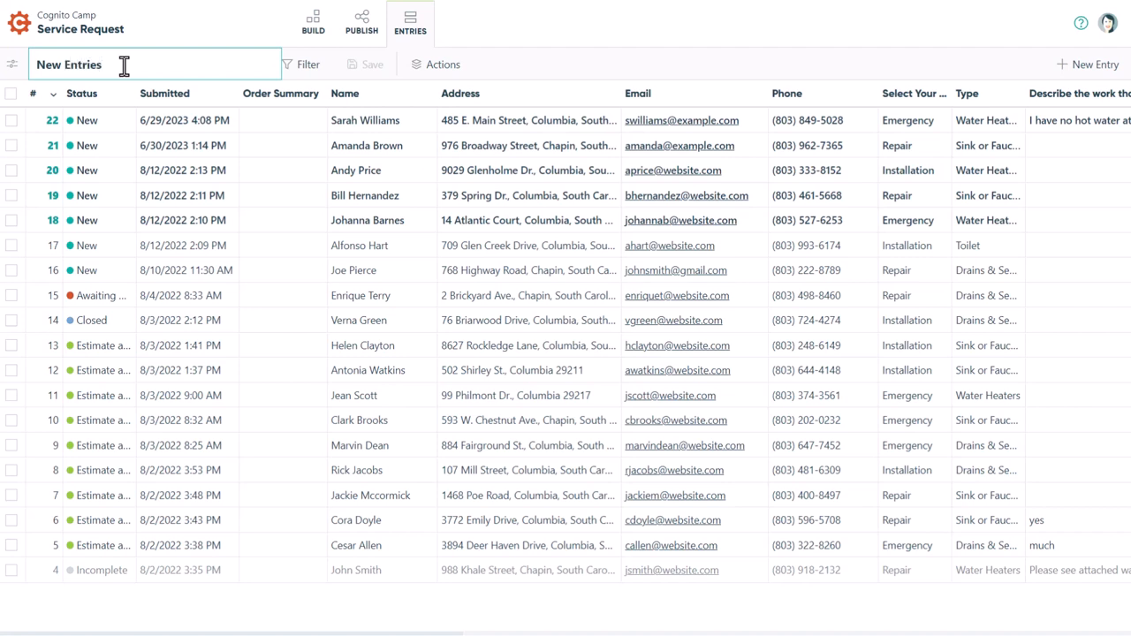
Step: Filter the view to Entry Status New only and save it
left_click(311, 63)
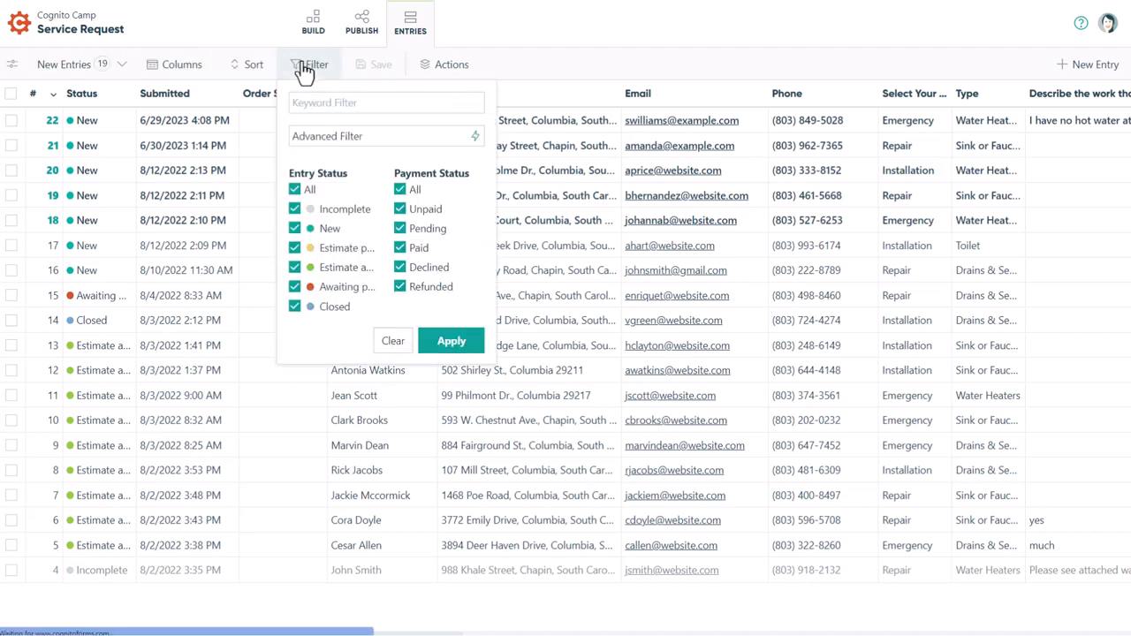
left_click(293, 189)
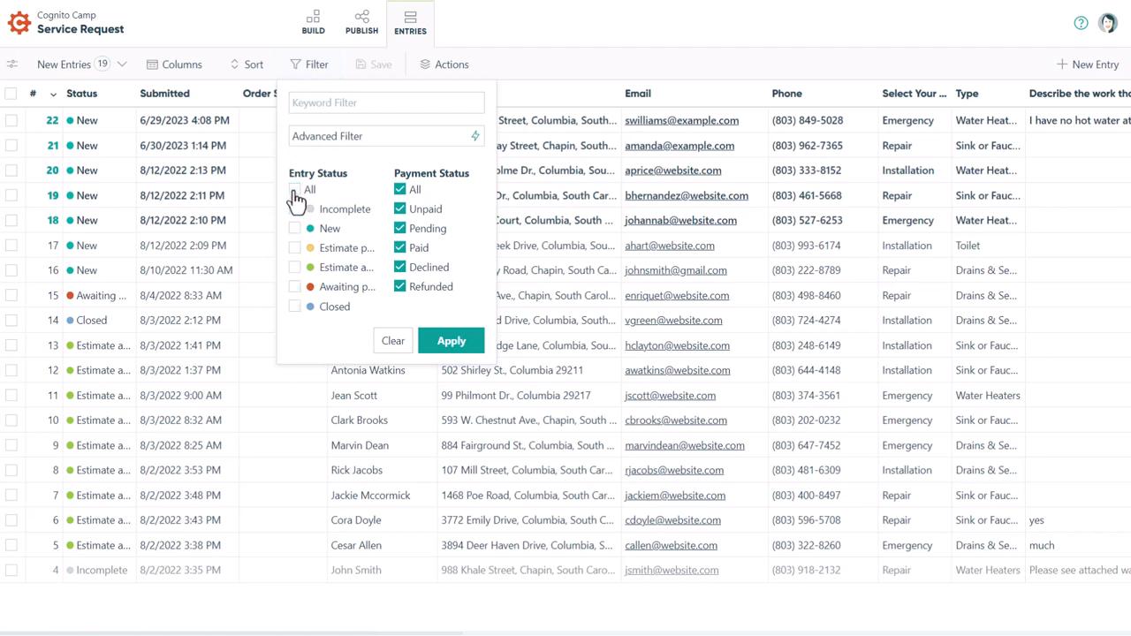
left_click(294, 228)
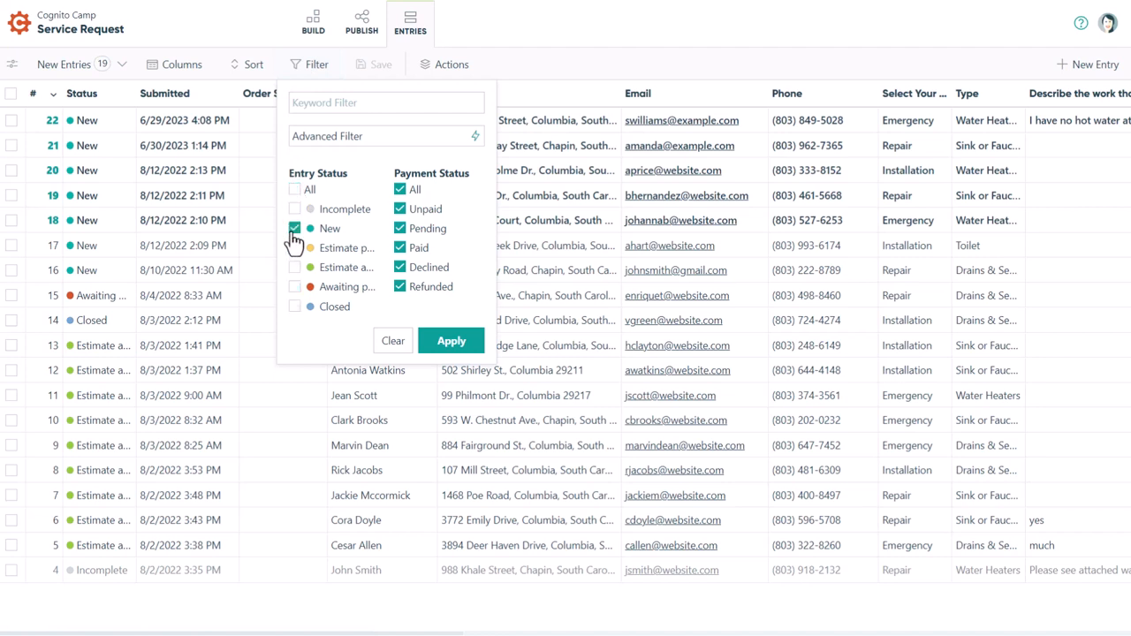
left_click(450, 339)
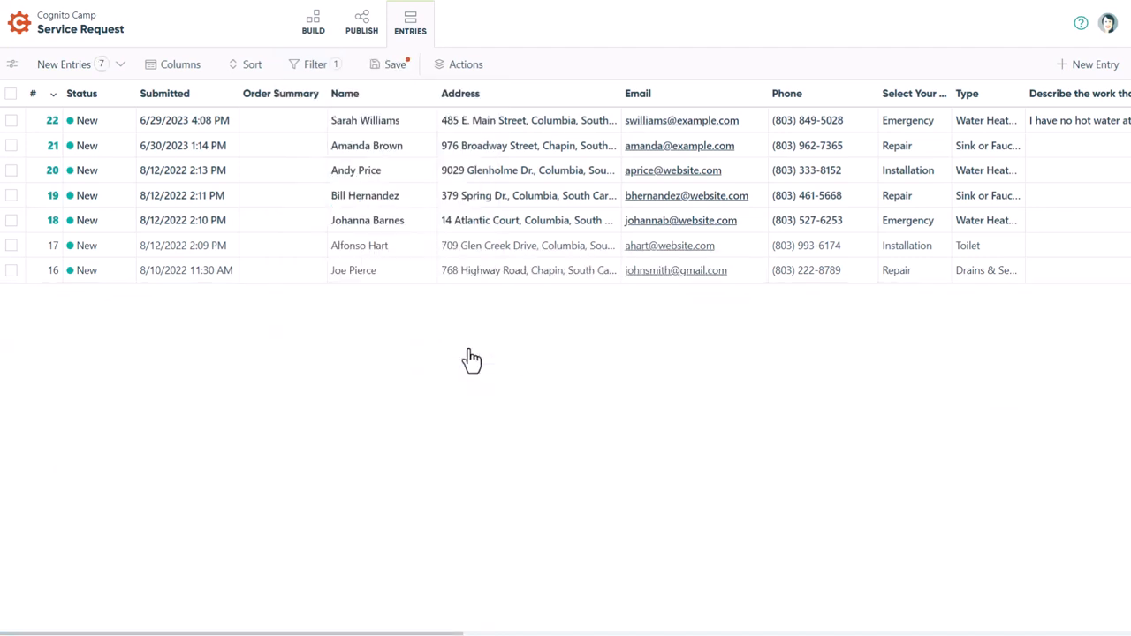
left_click(393, 64)
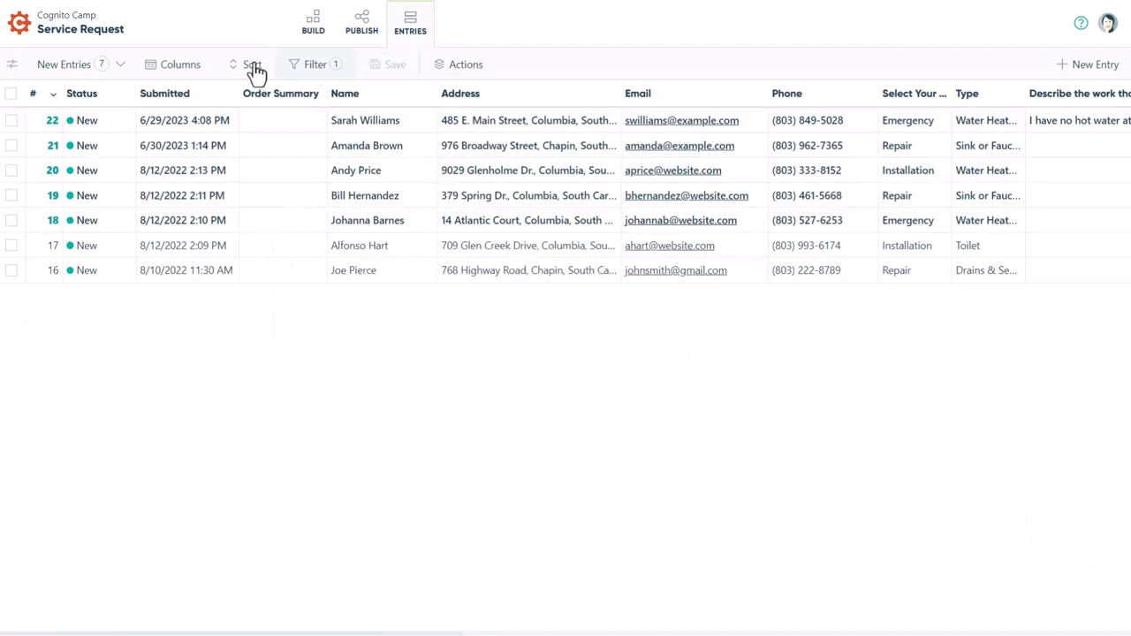
Step: Switch back to the All Entries view
left_click(70, 63)
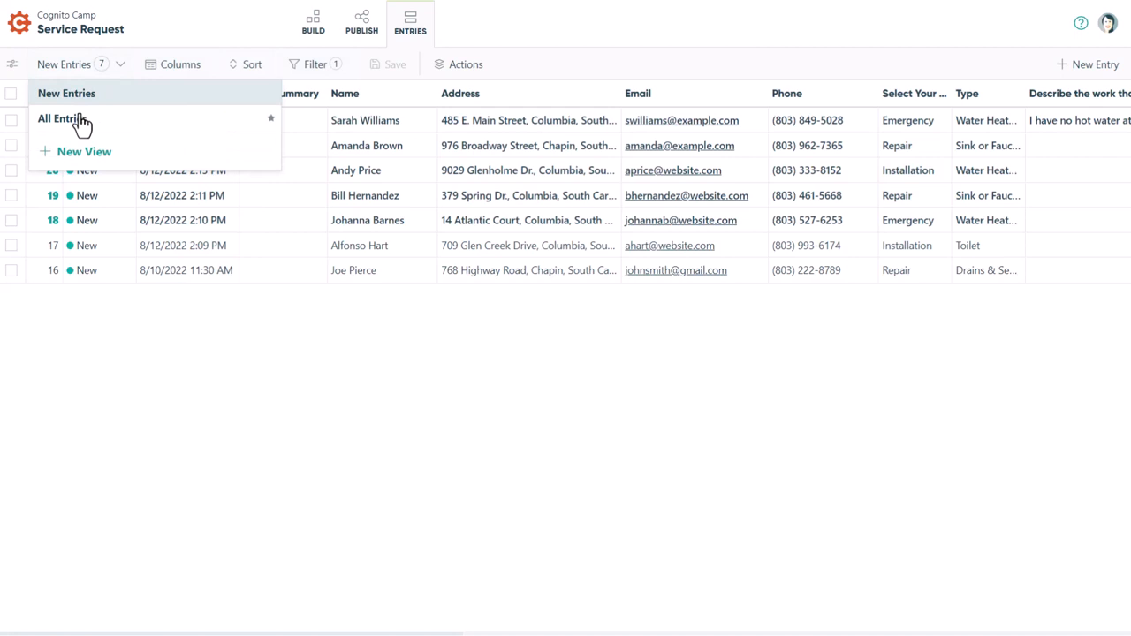
left_click(60, 117)
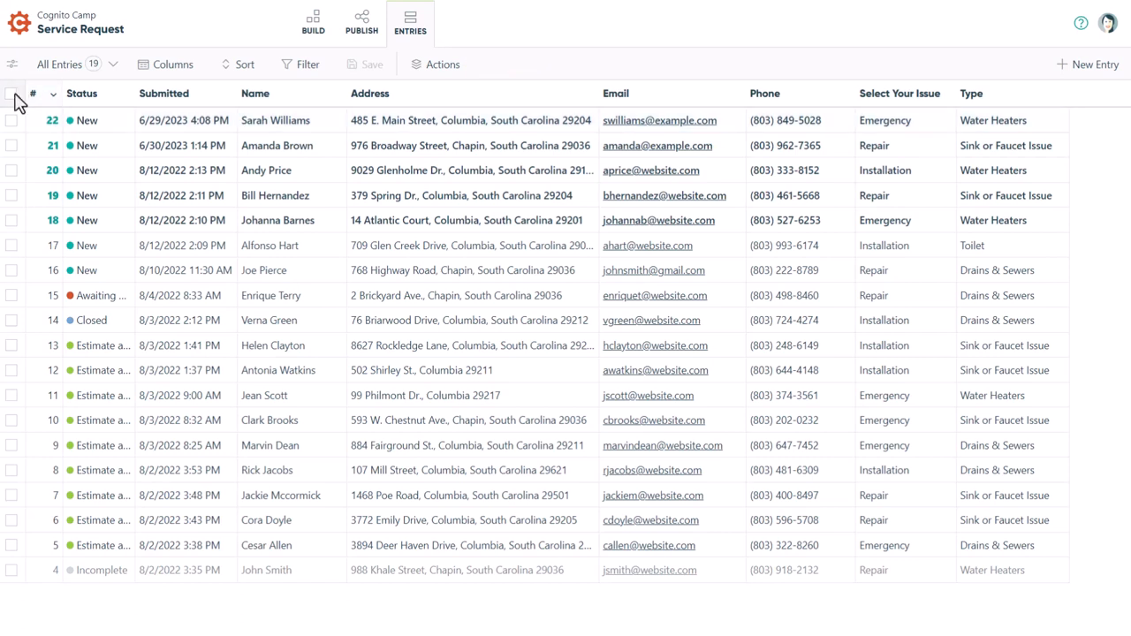
Step: Select all 19 entries and show the bulk Actions menu
left_click(10, 92)
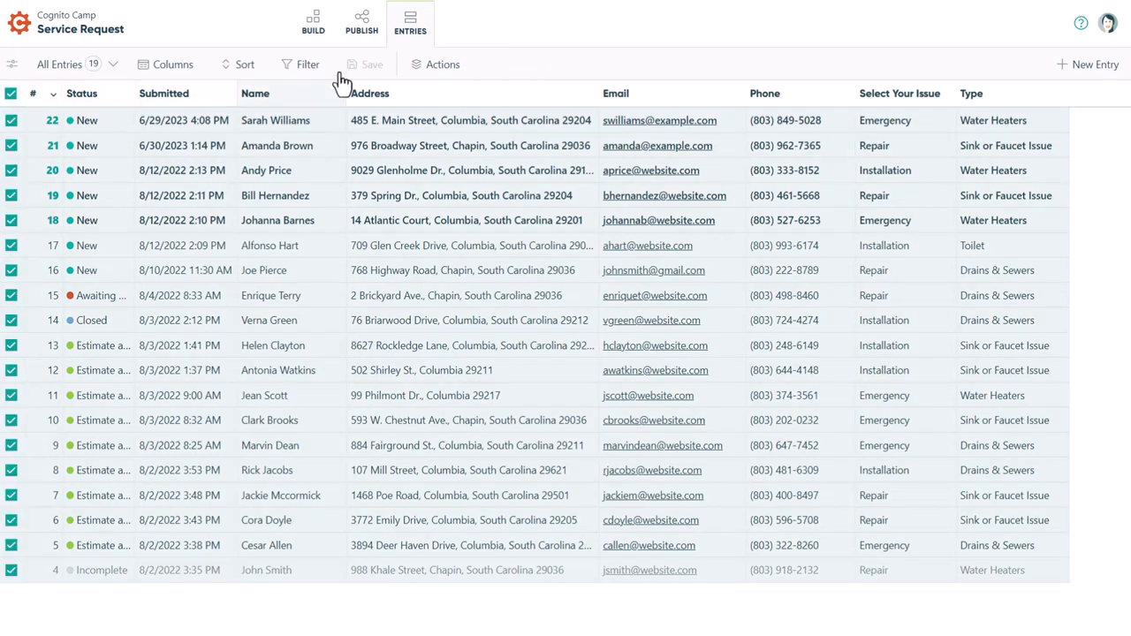
left_click(435, 64)
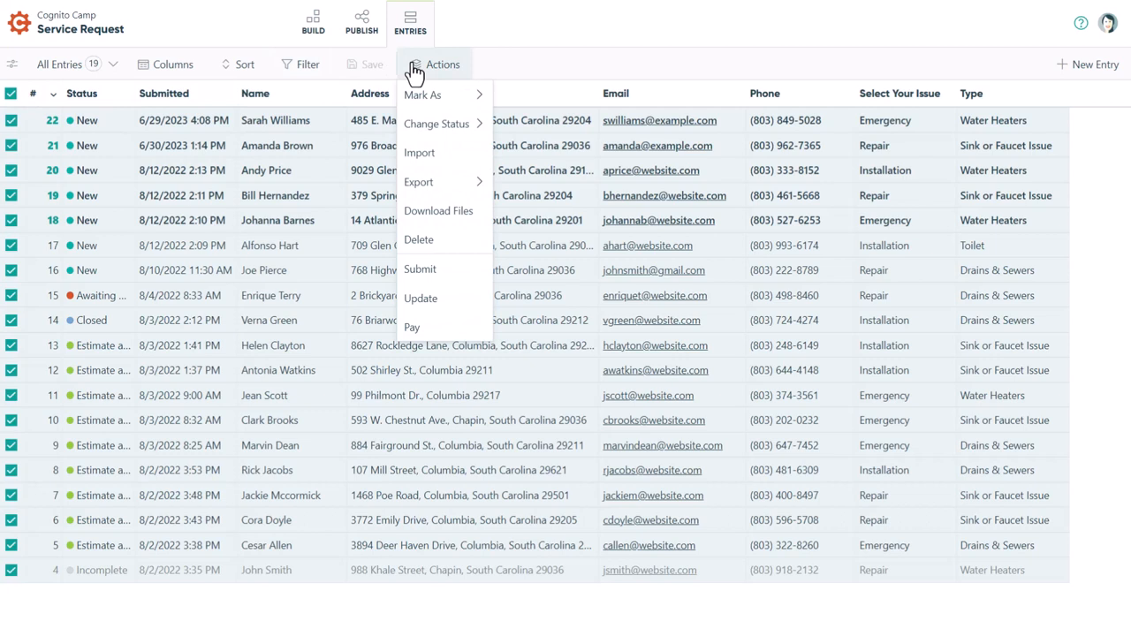